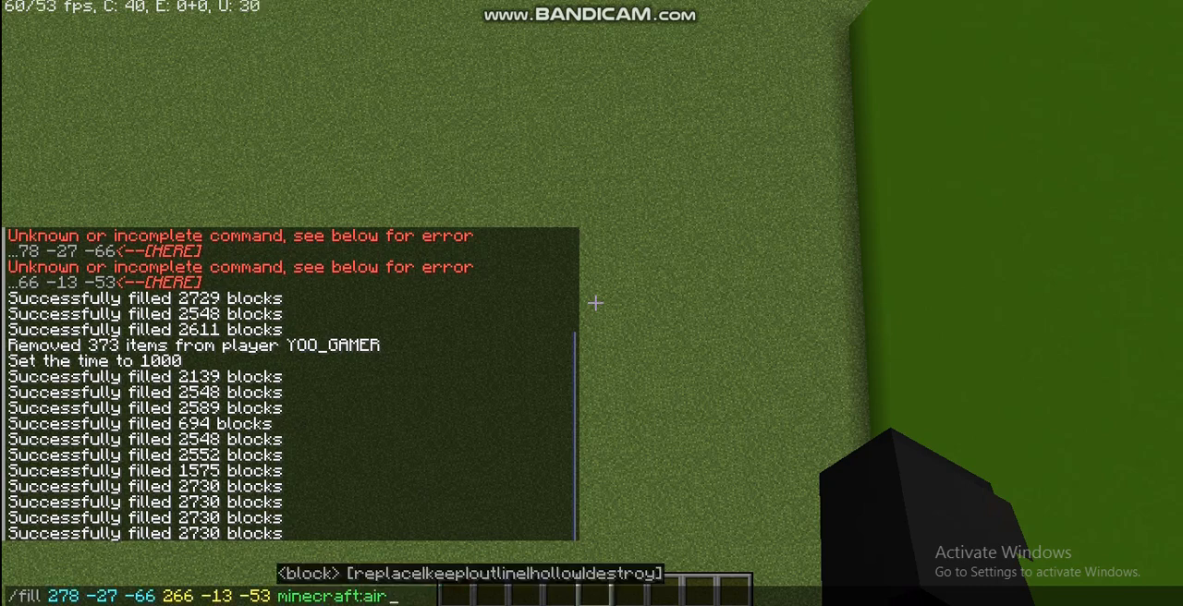
key(Return)
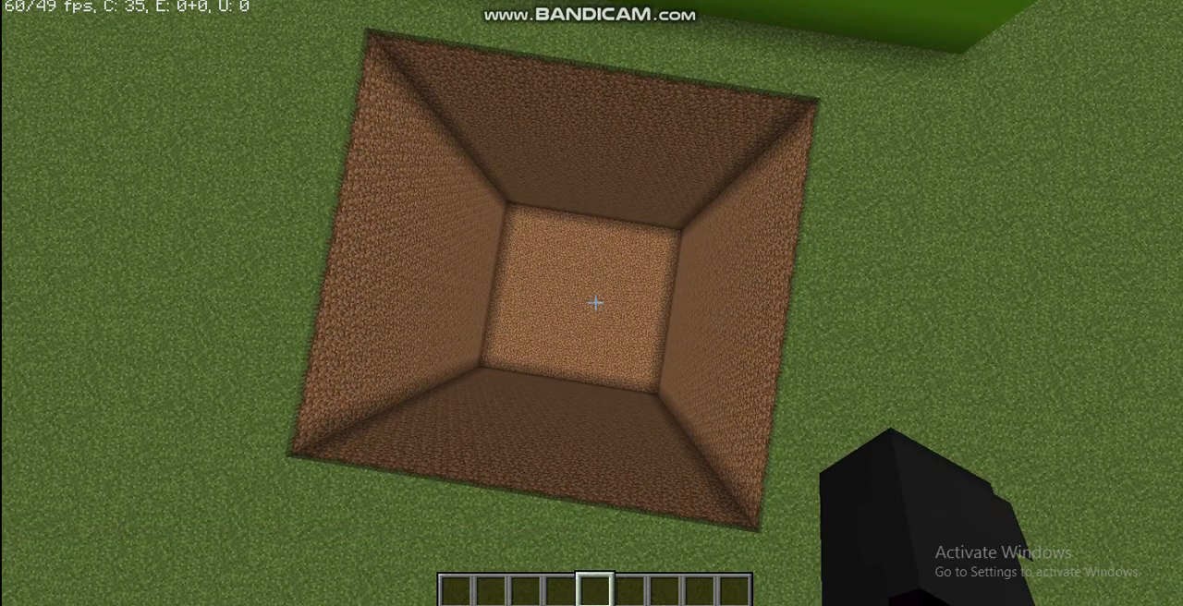
mouse_move(591, 303)
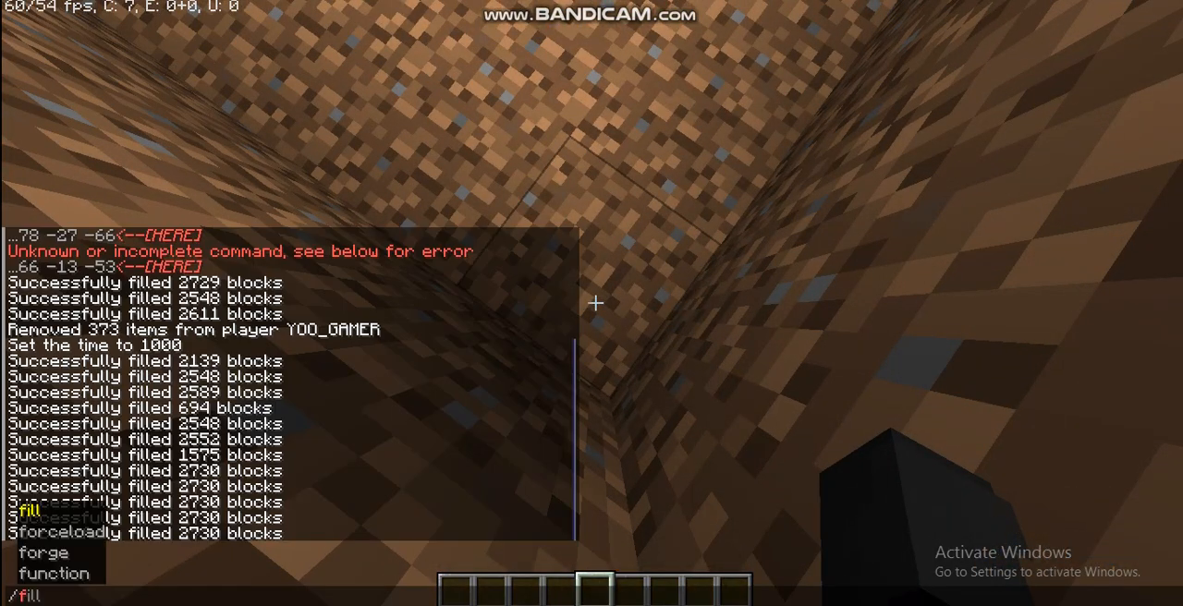
text(278 -28 -53)
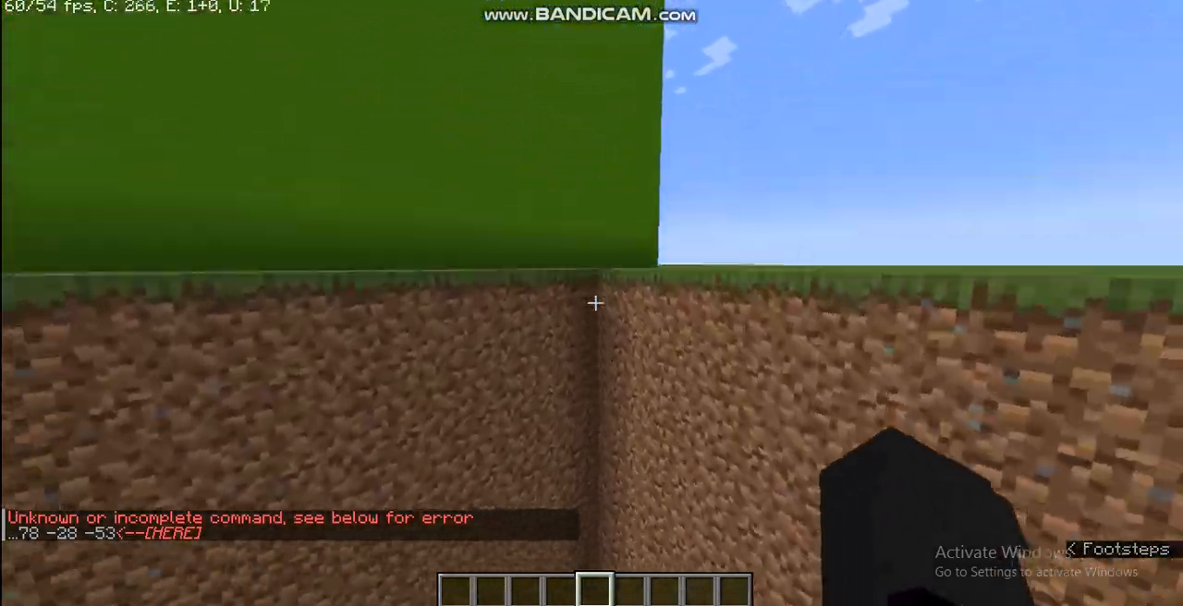
key(e)
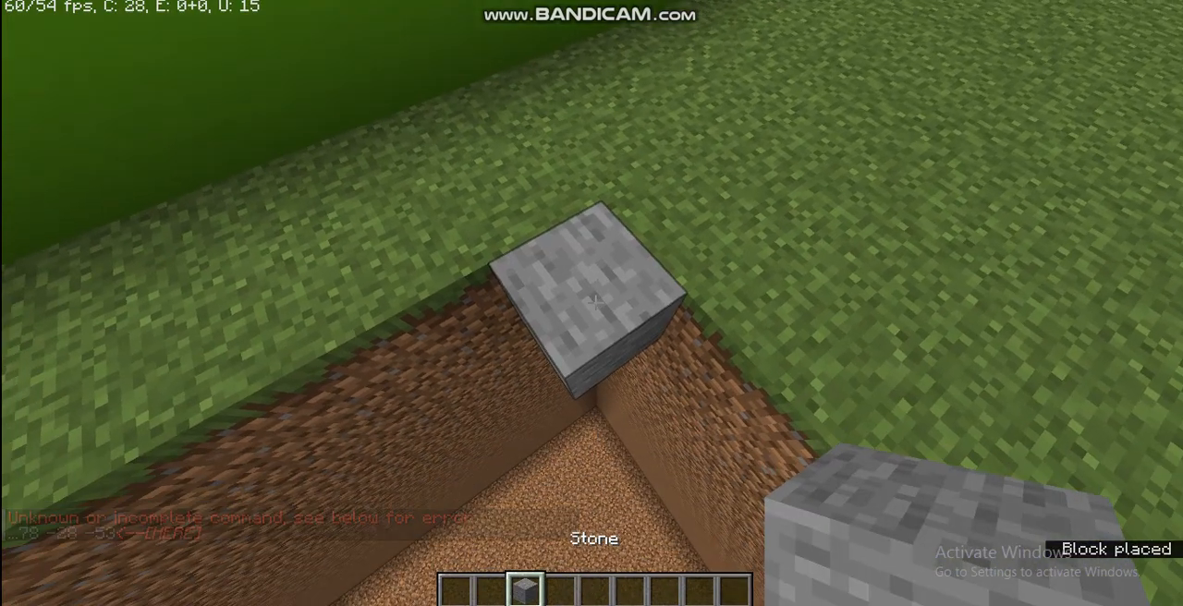
key(t)
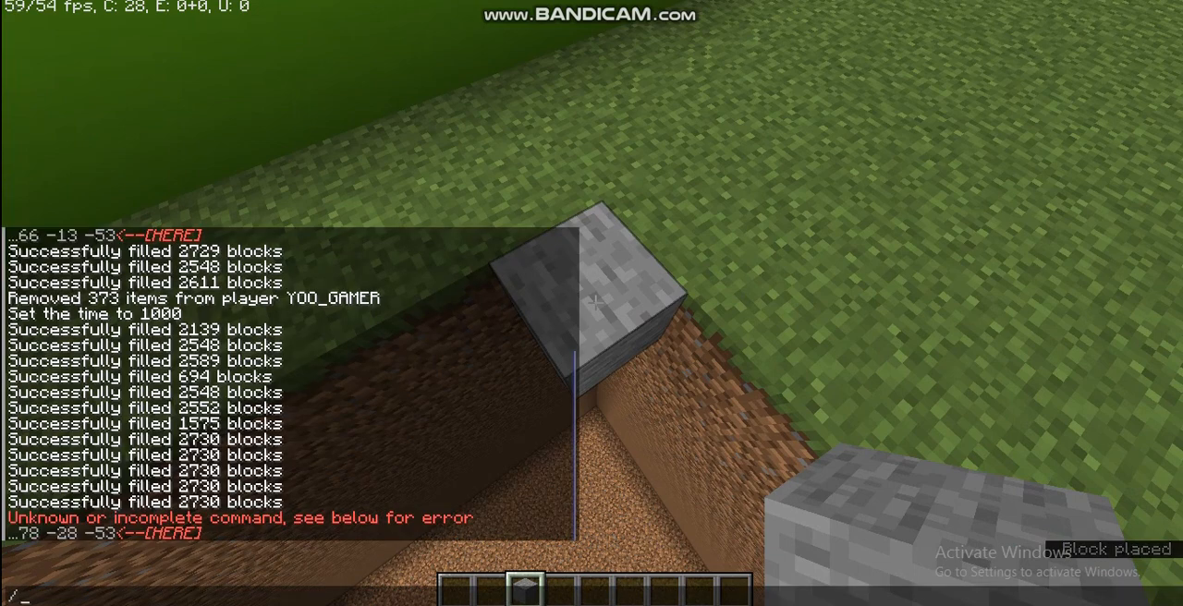
text(fill 278 -28 -53)
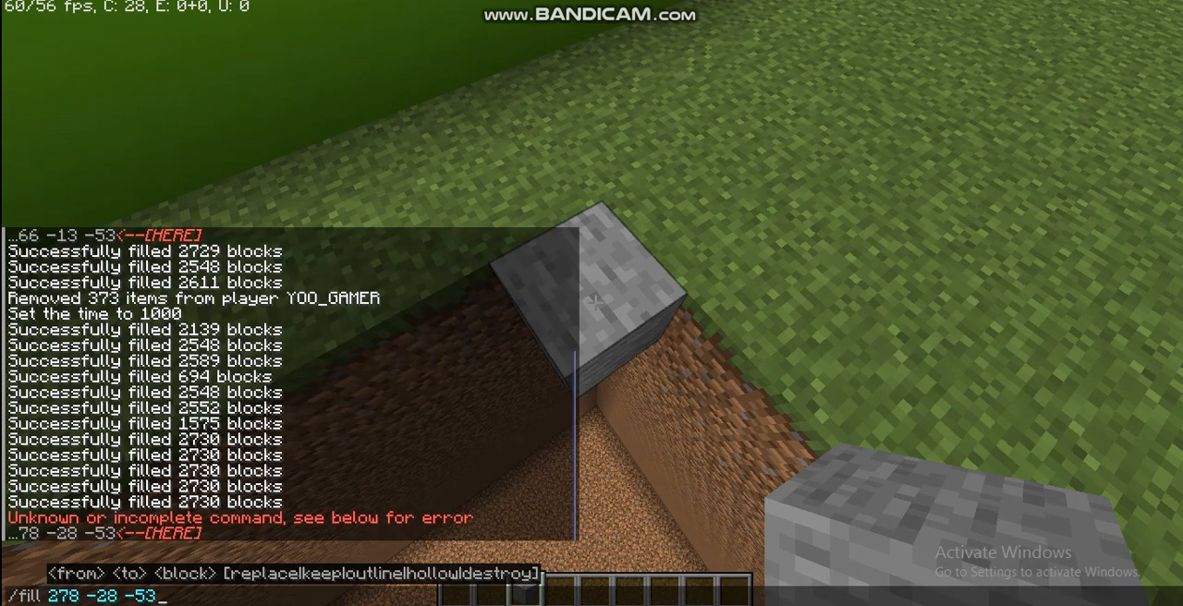
text(266 -13 -66)
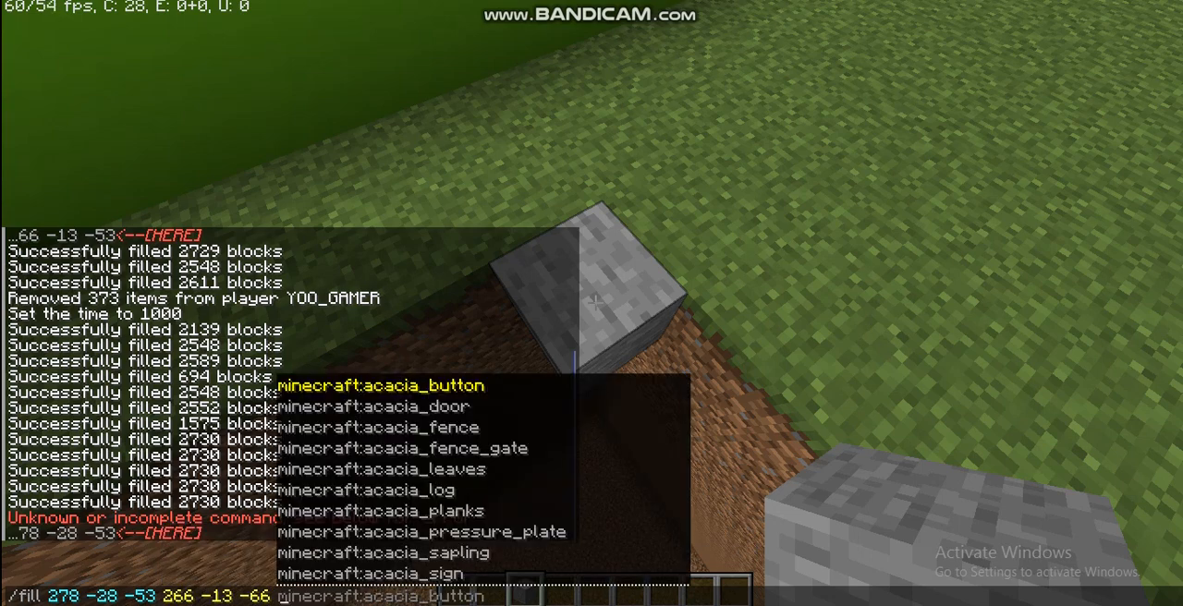
text(g)
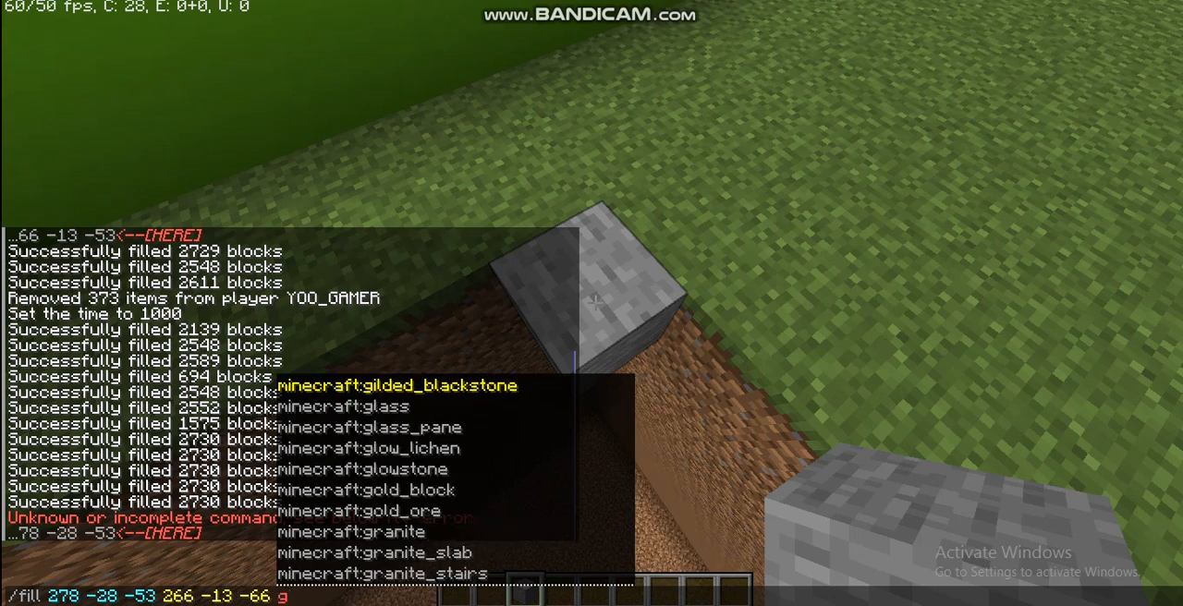
text(rass)
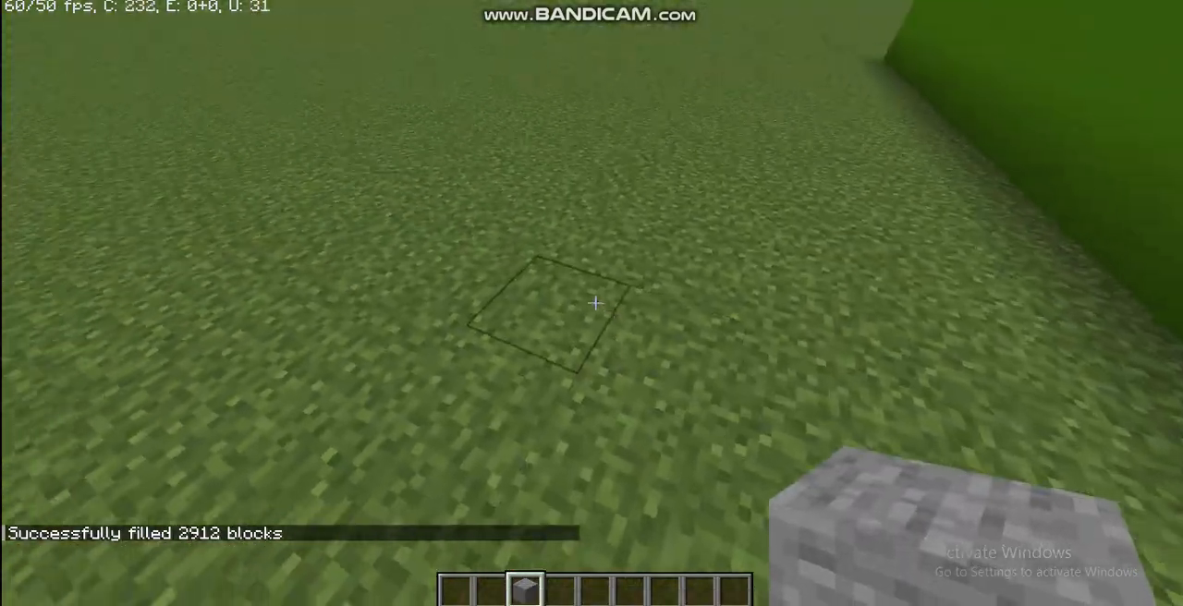
mouse_move(595, 303)
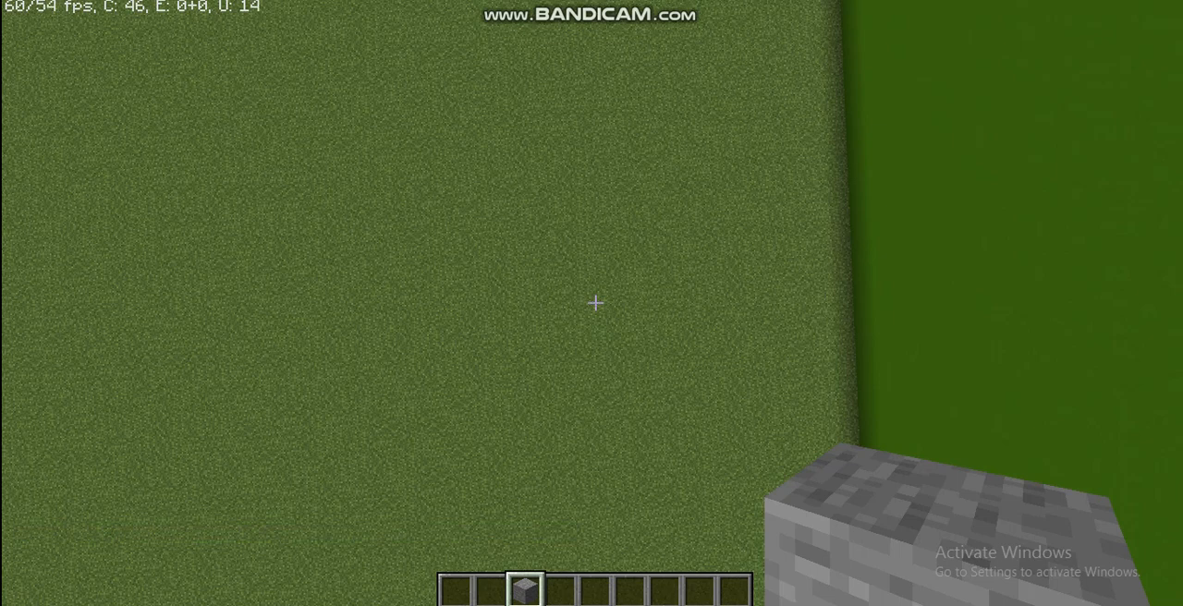
- Enter /clear to remove the stone block from the inventory
key(t)
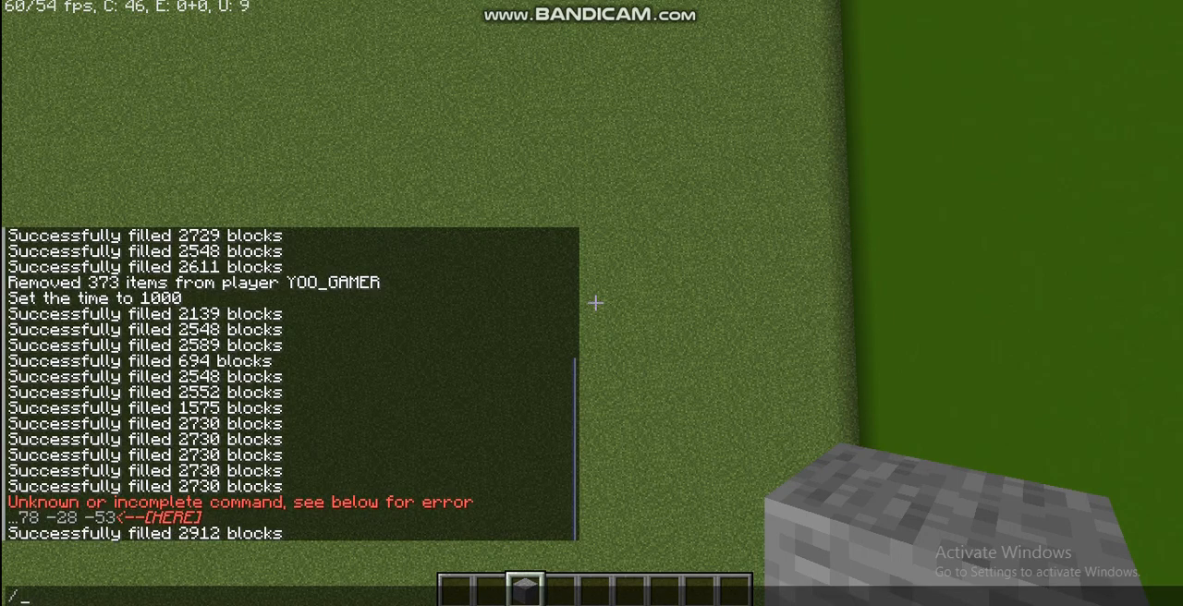
text(clear)
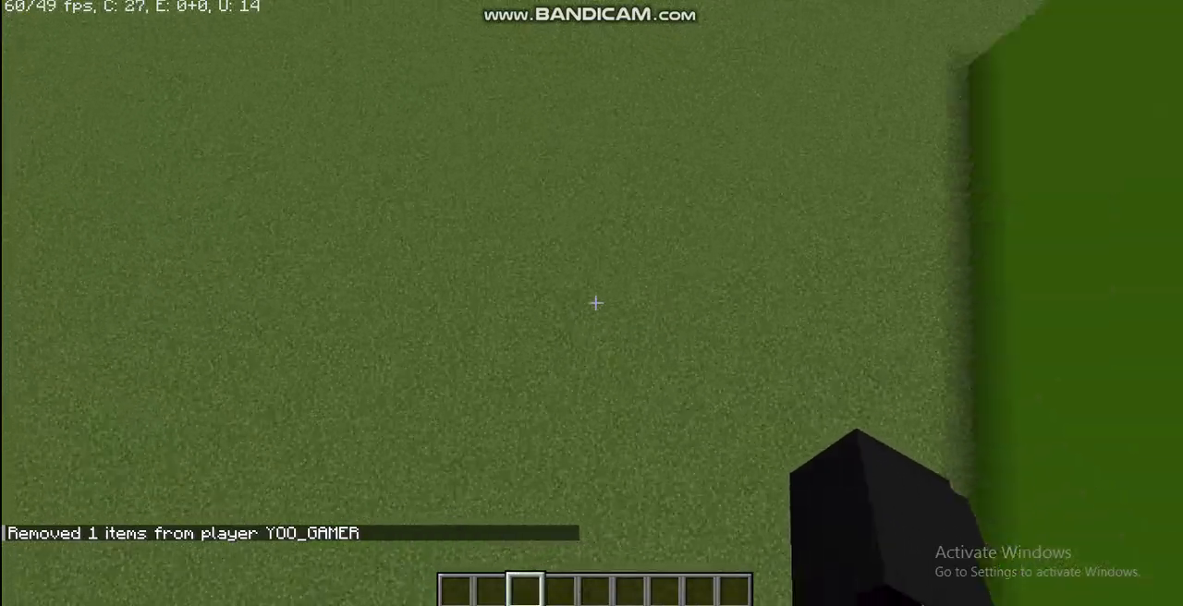
mouse_move(594, 303)
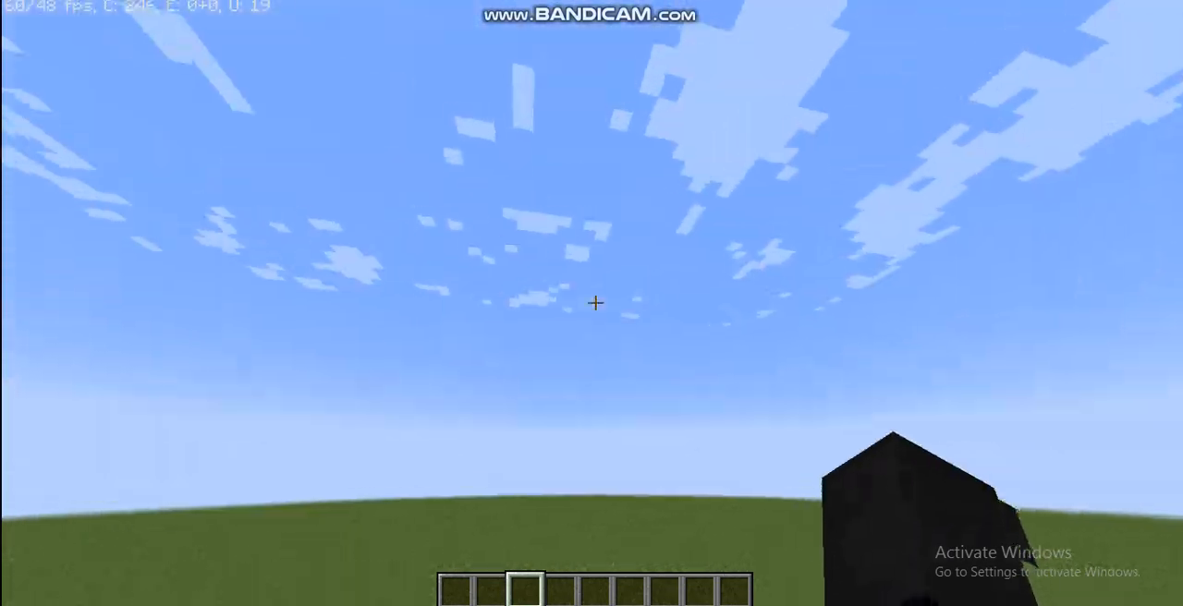
mouse_move(591, 304)
text(/time set night)
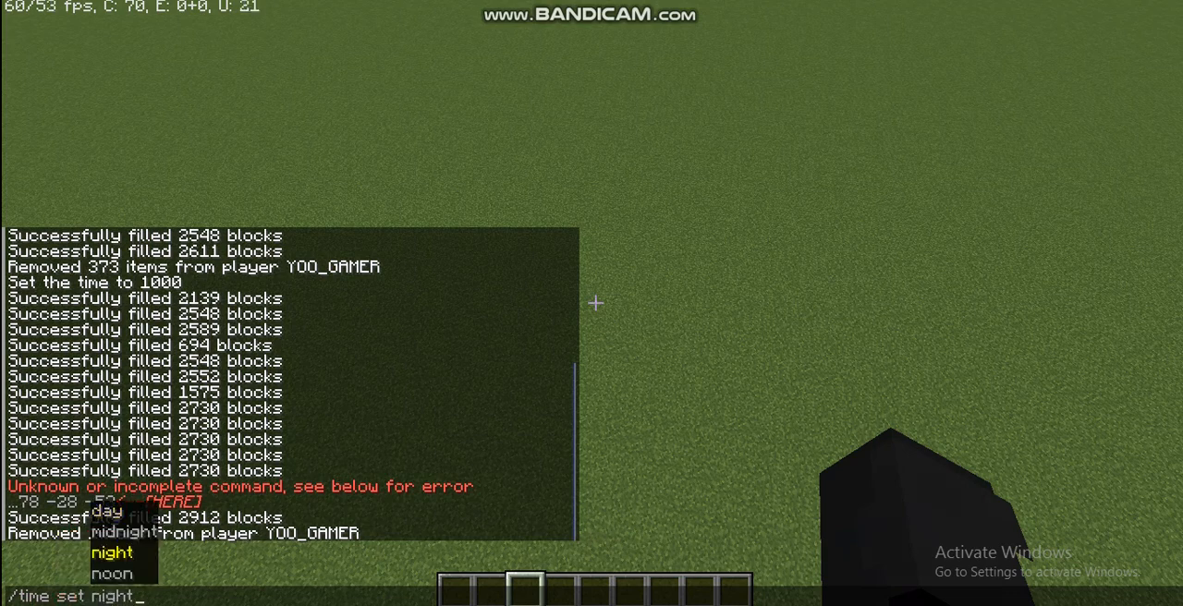
- Set the time to night (13000), then enter /time set day
key(Return)
text(/time)
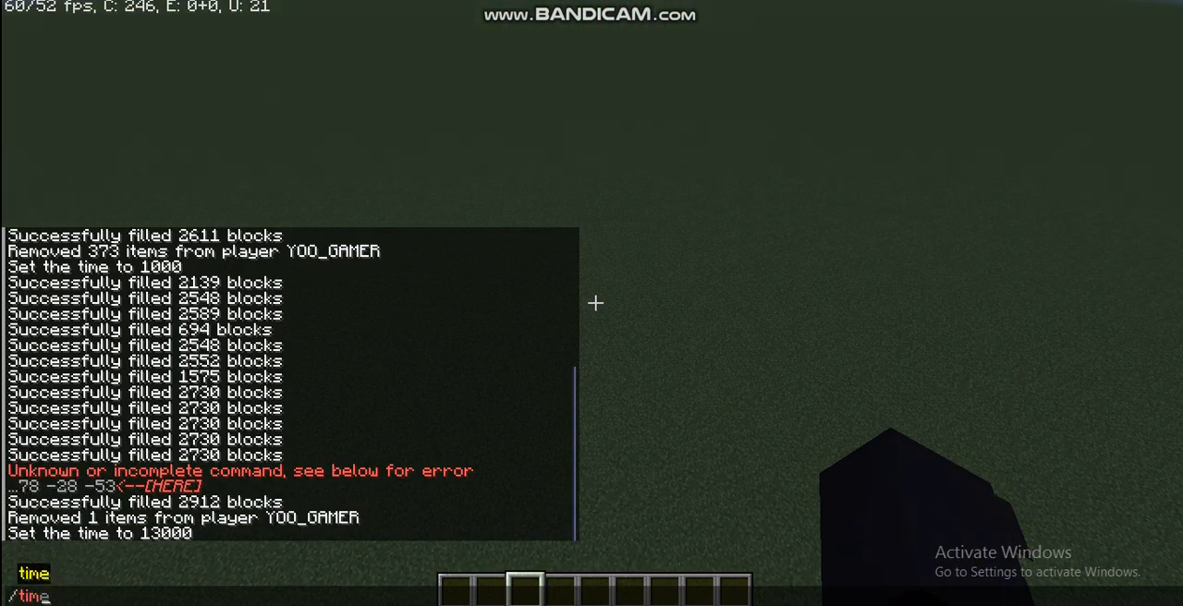
text(add)
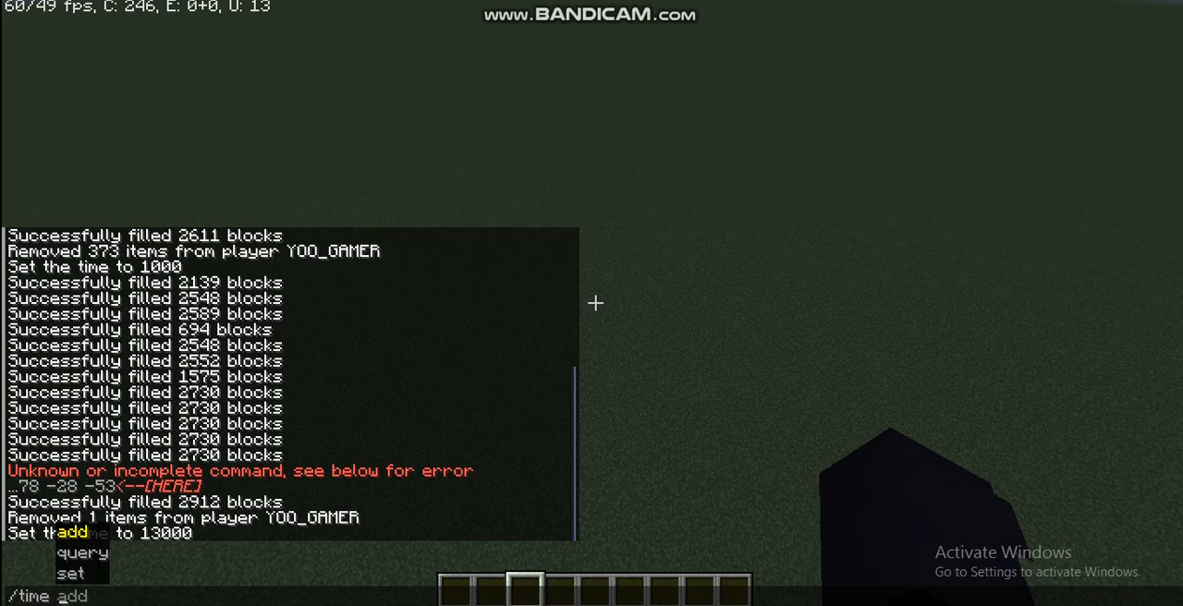
text(set day)
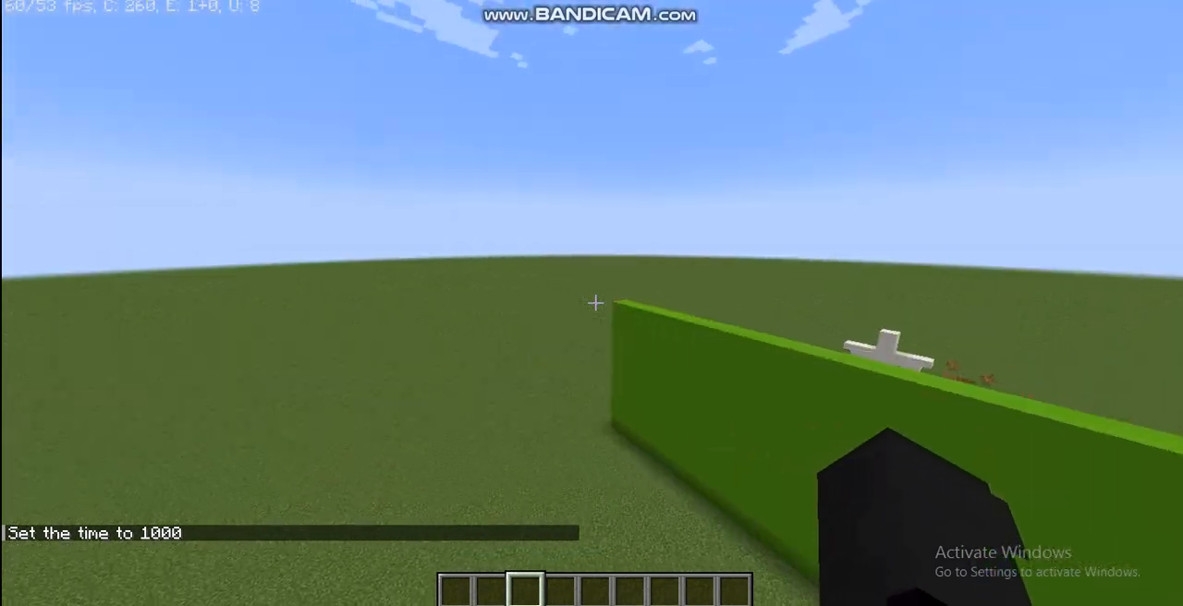
mouse_move(591, 303)
text(/)
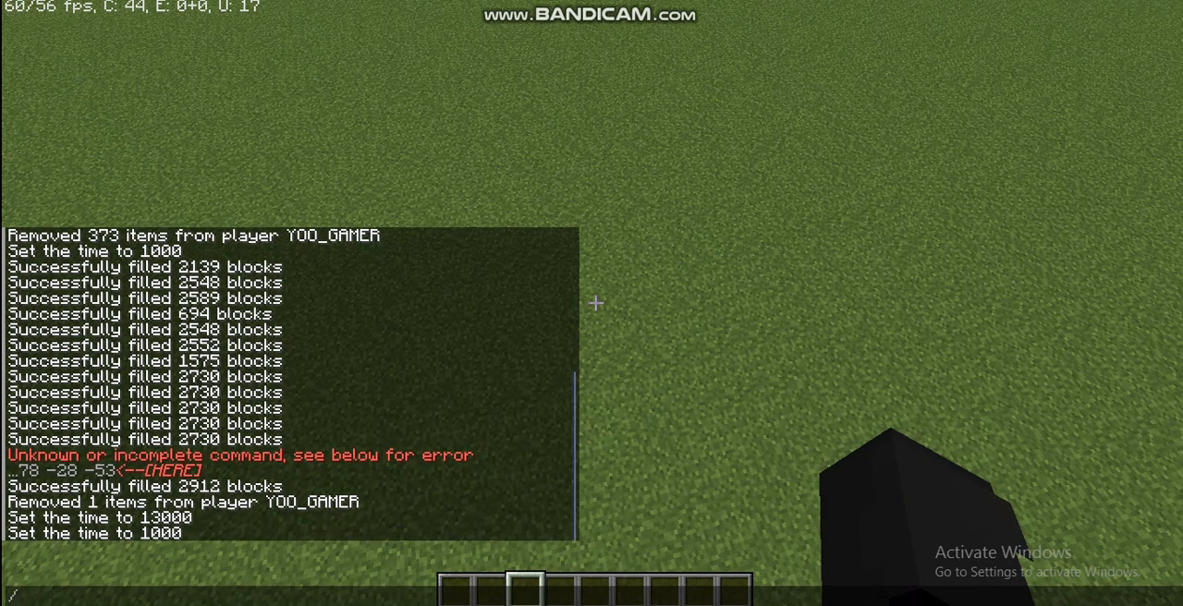
- Set the weather to clear, then type a /weather thunder command
text(weather)
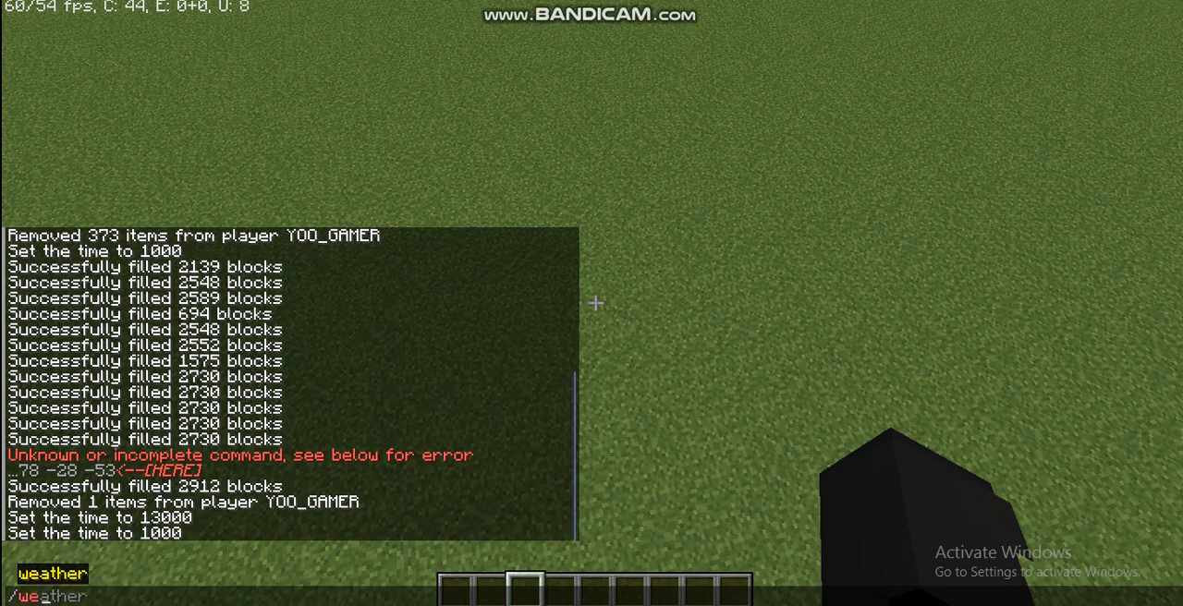
text(clear)
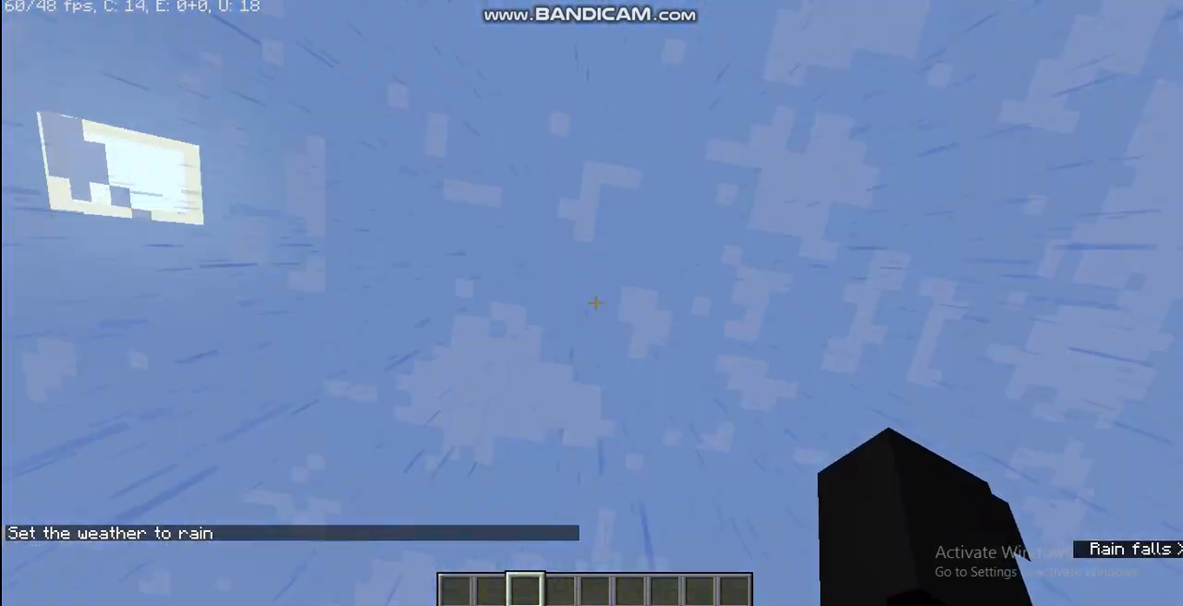
mouse_move(592, 303)
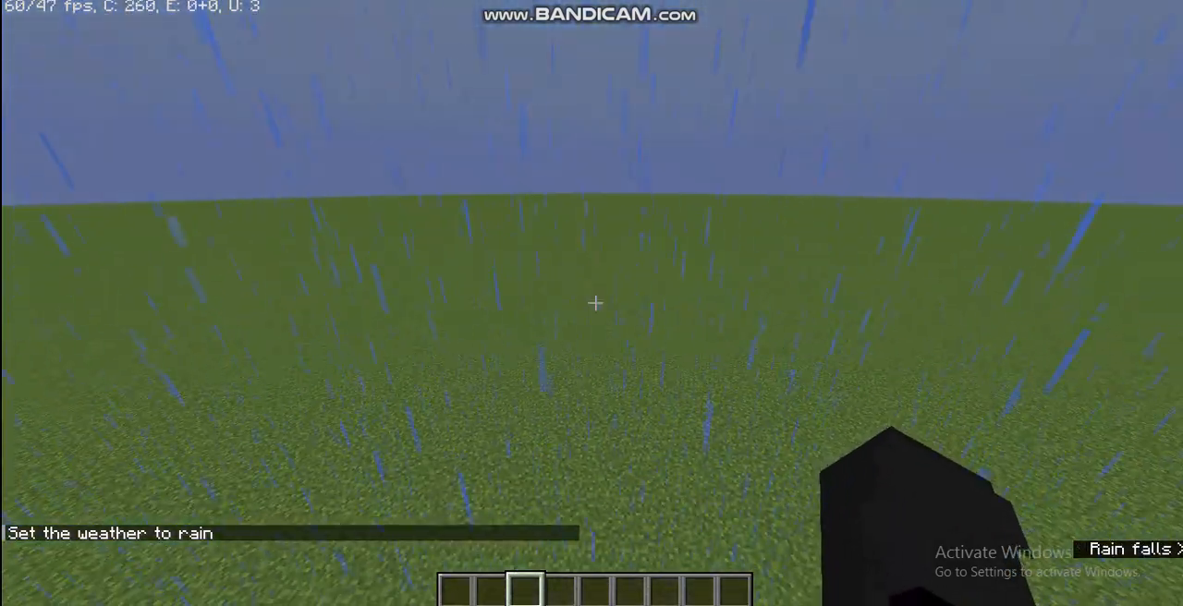
key(t)
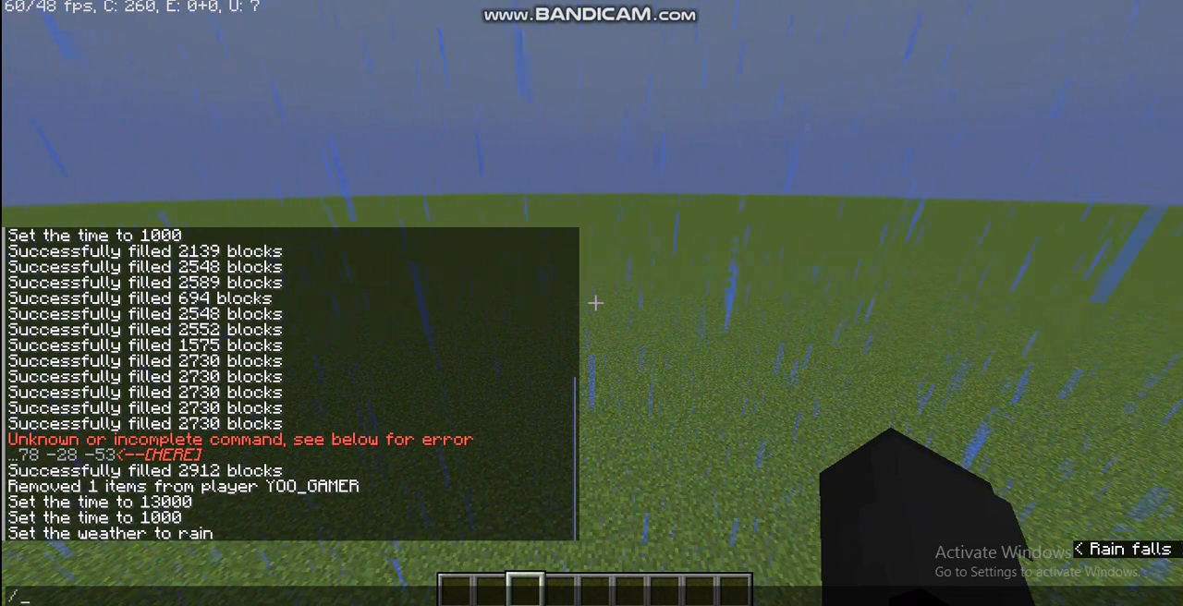
text(weathg)
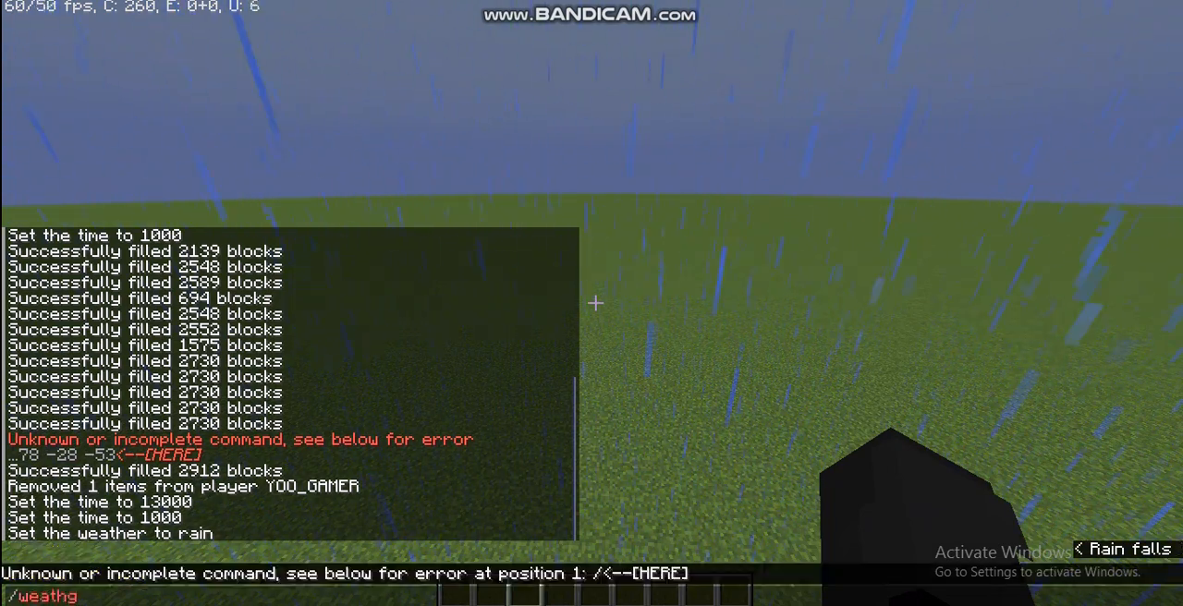
text(er)
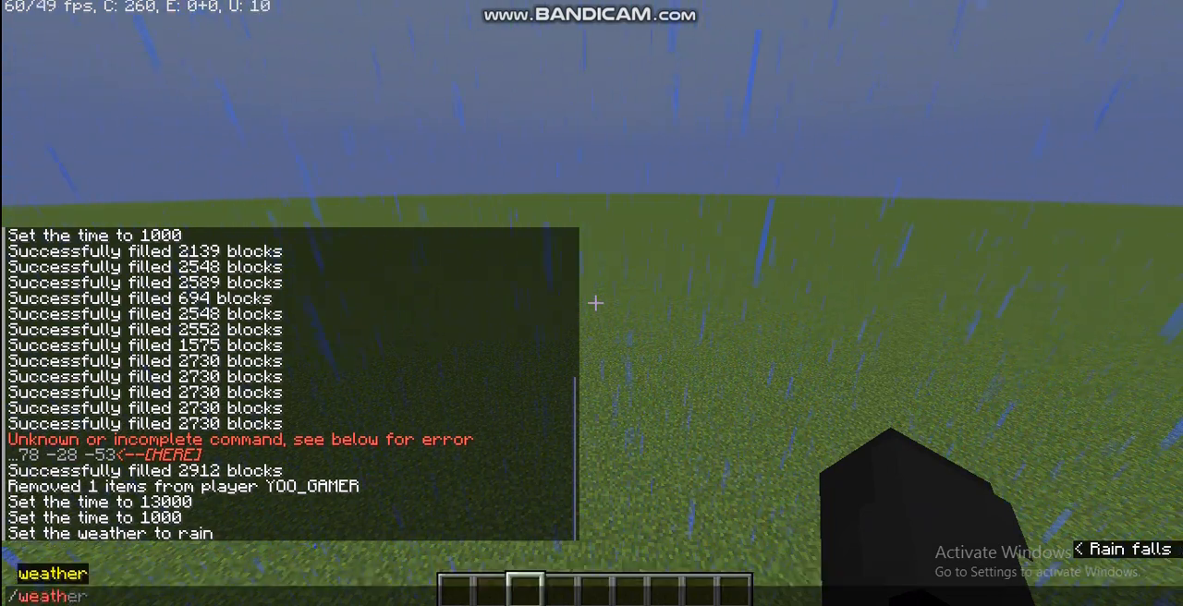
text(thunder)
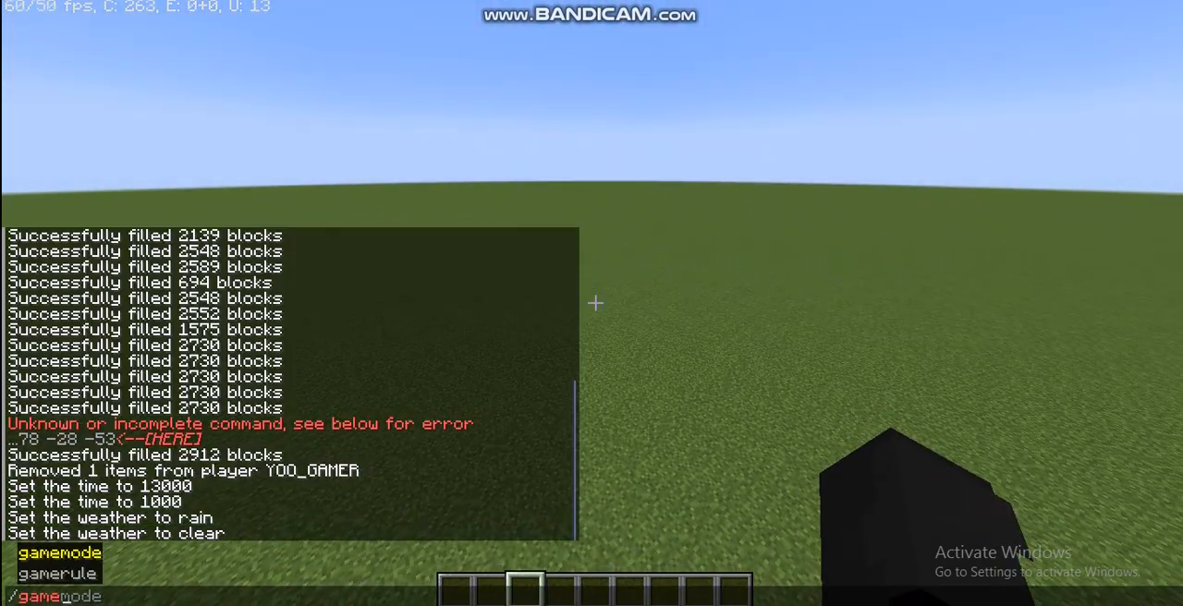
- Complete the doMobSpawning false gamerule, then type /gamemode creative
key(Tab)
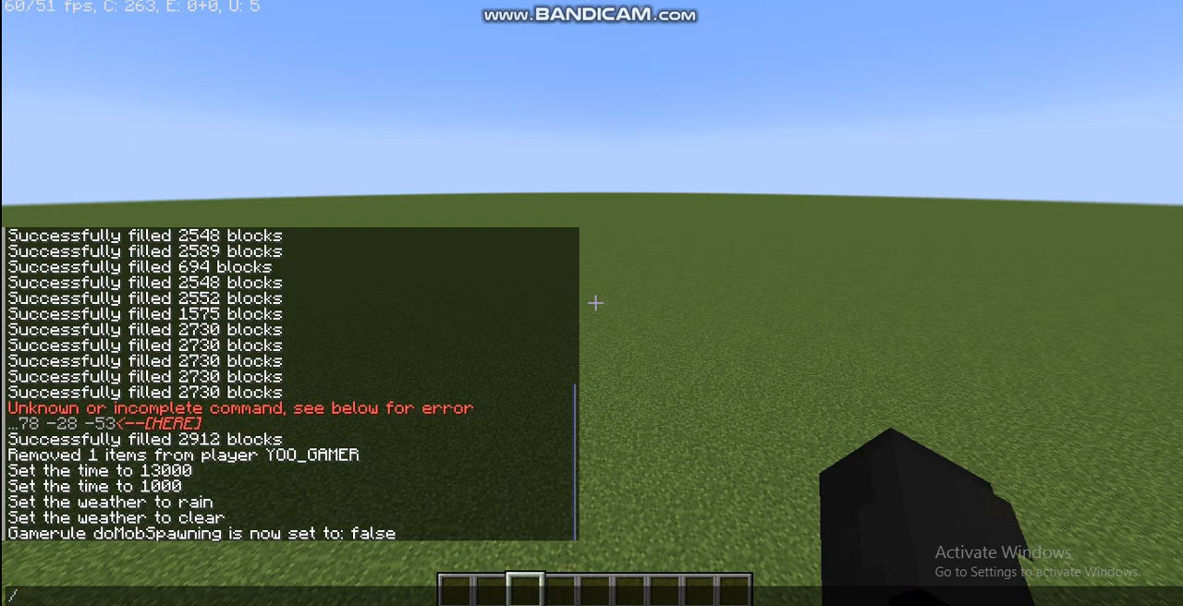
text(gamemode)
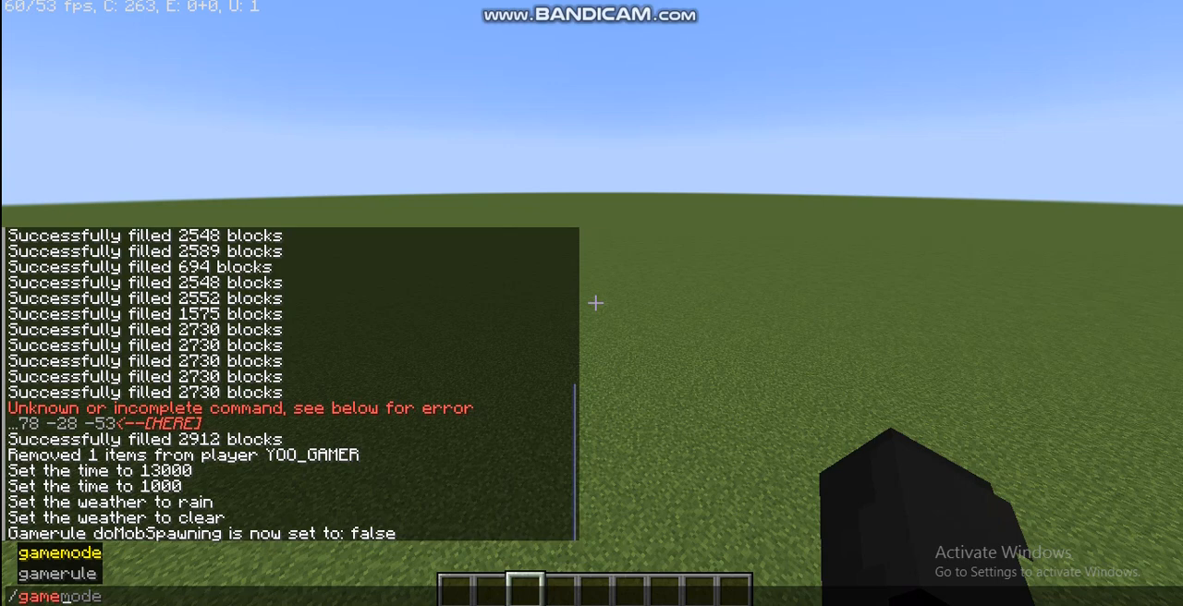
text(creative)
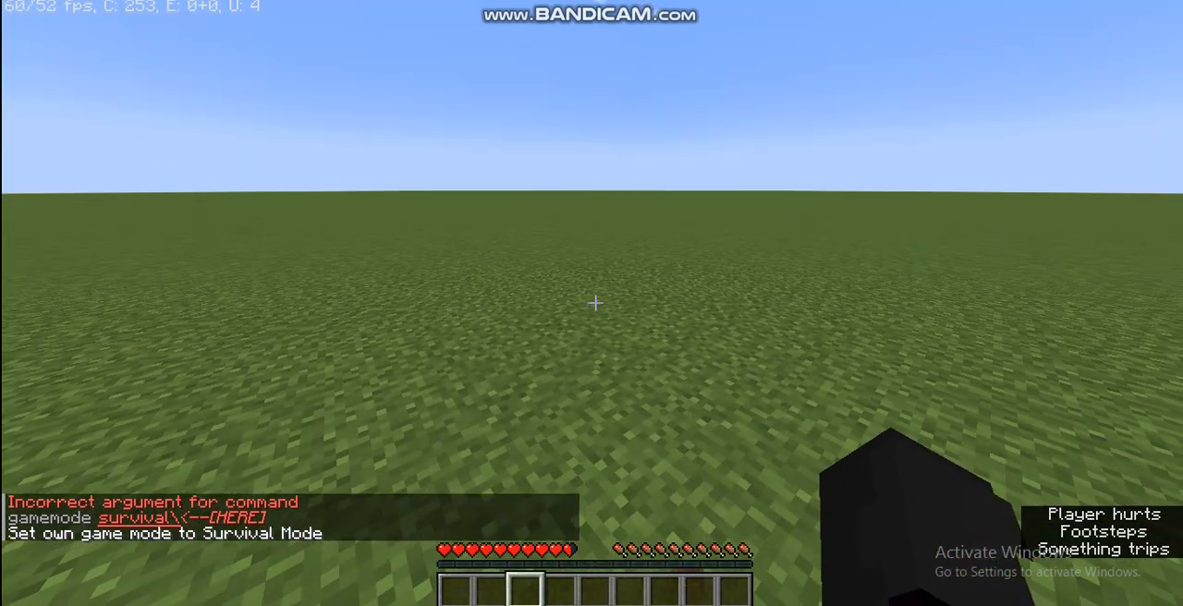
- Switch the player's game mode back to Creative
key(F4)
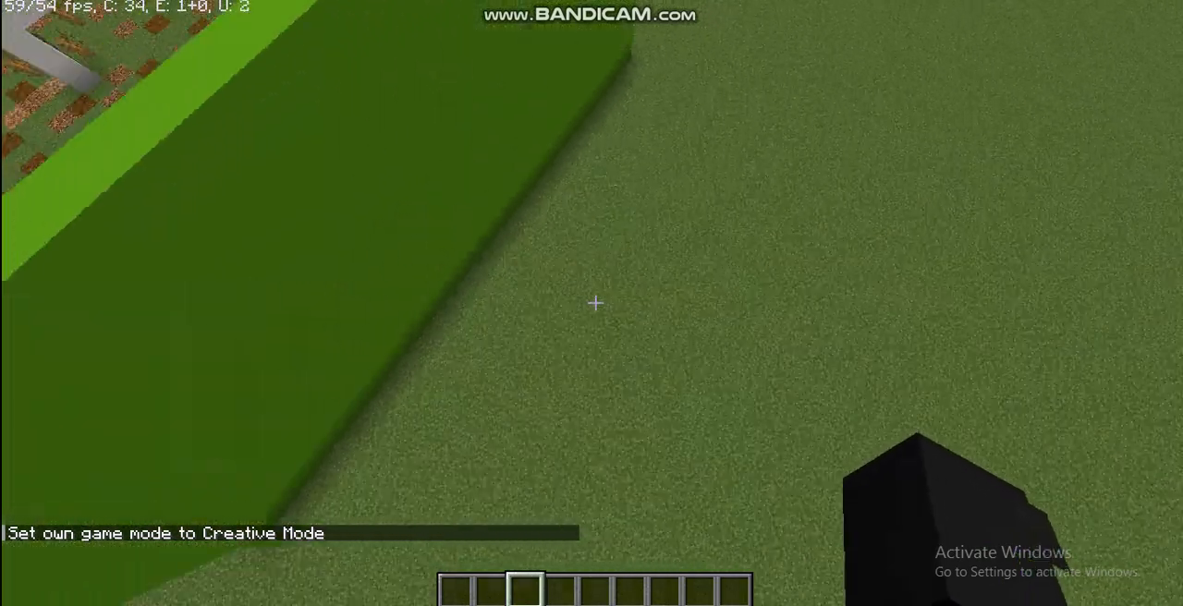
mouse_move(594, 303)
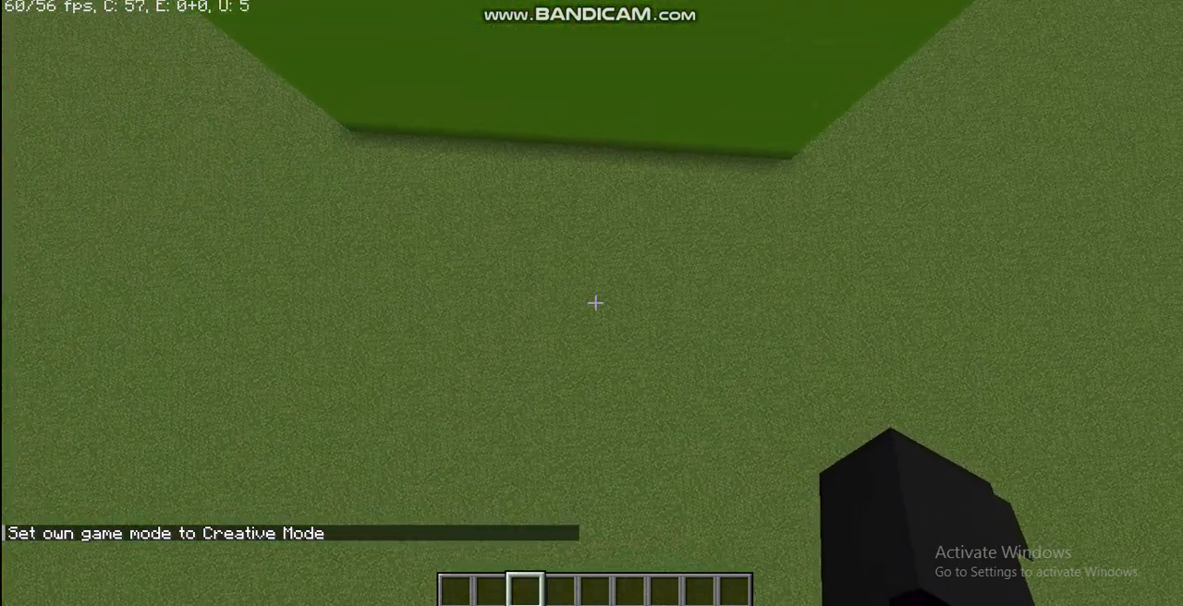